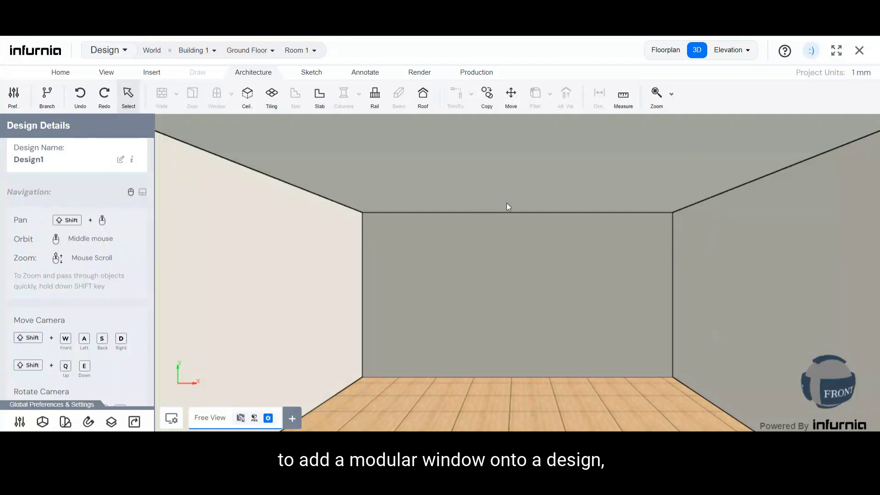
- Switch to the Floorplan view to see Room 1 from above
click(665, 50)
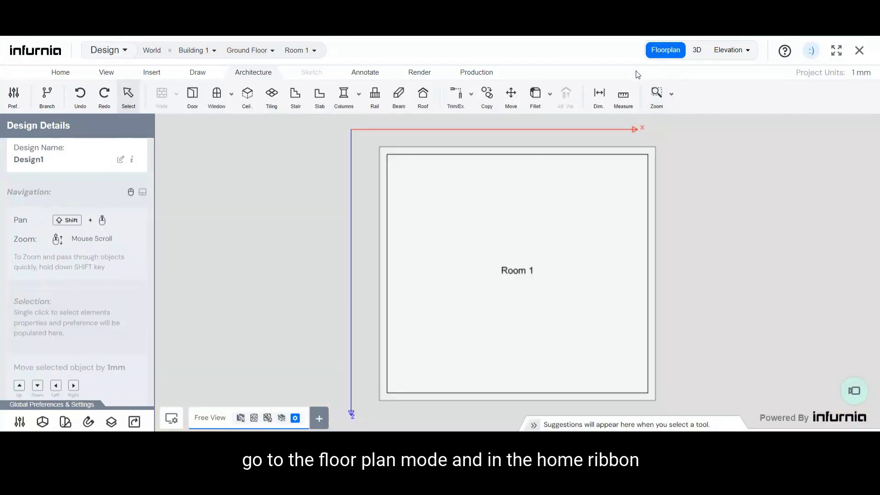
mouse_move(252, 147)
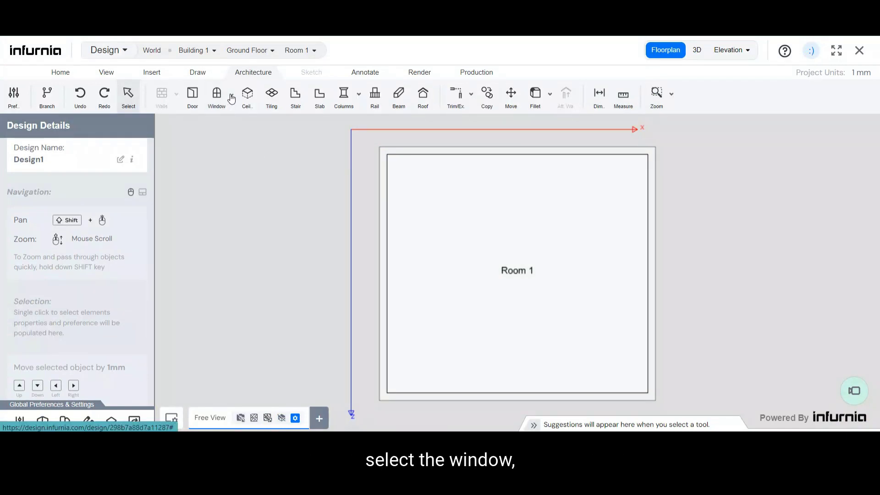
- Start the Window tool and keep Single Casement as the window type
click(217, 96)
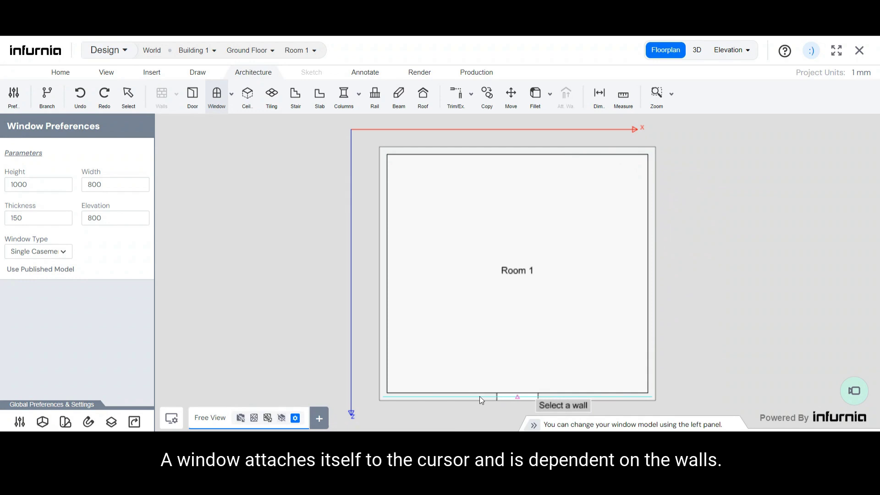
mouse_move(432, 152)
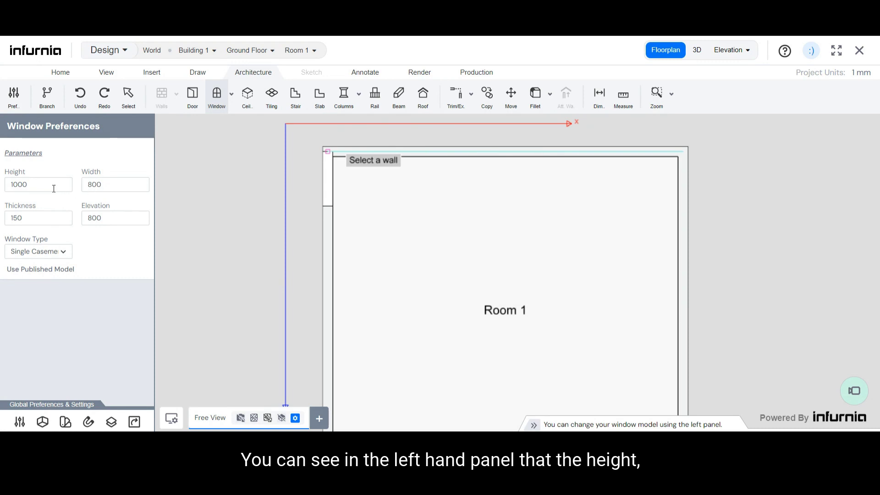
mouse_move(55, 254)
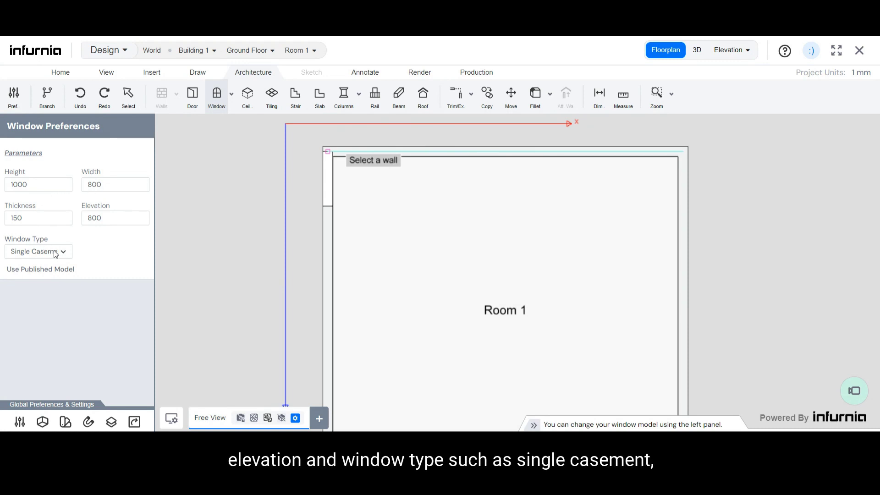
click(38, 251)
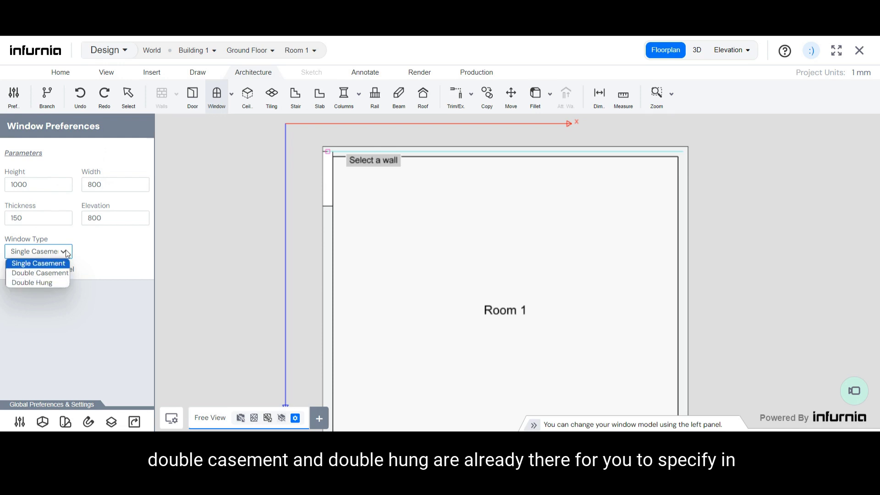
click(38, 250)
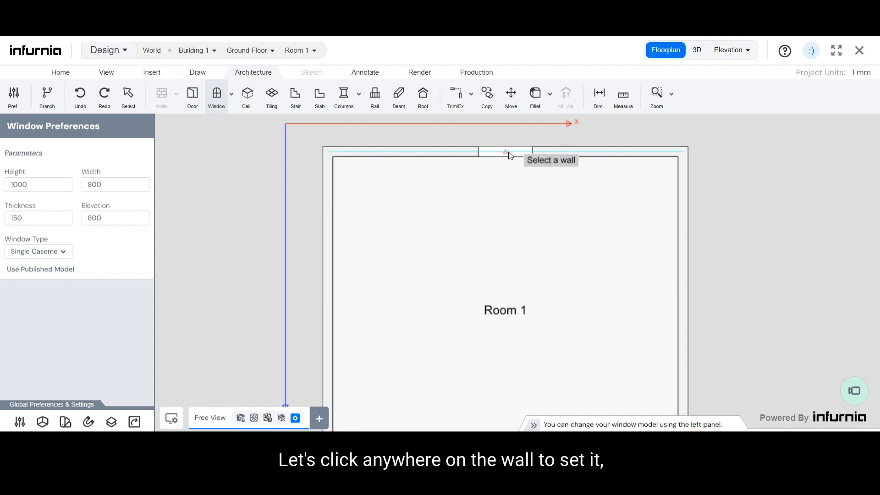
- Place the single casement window on the top wall and view it in 3D
click(505, 151)
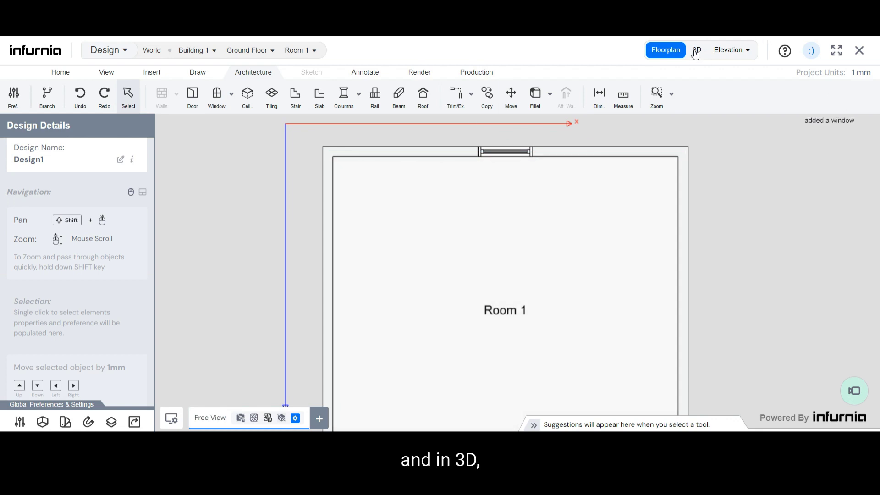
click(697, 50)
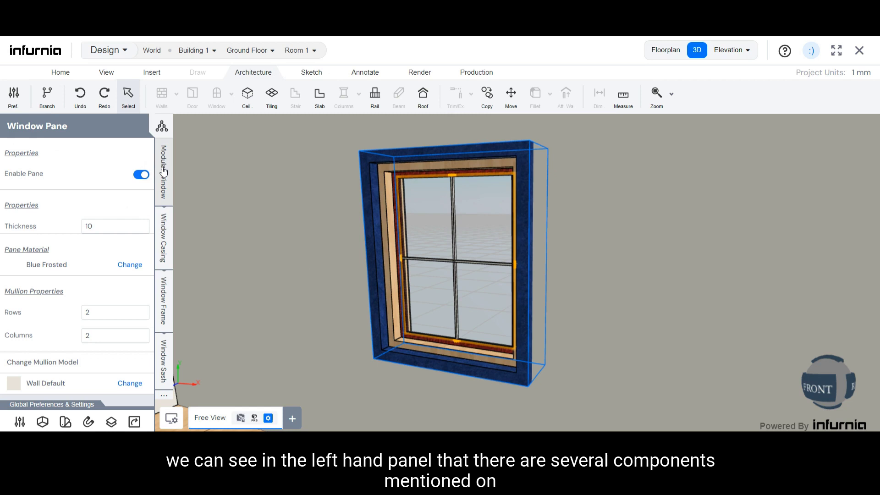
mouse_move(167, 198)
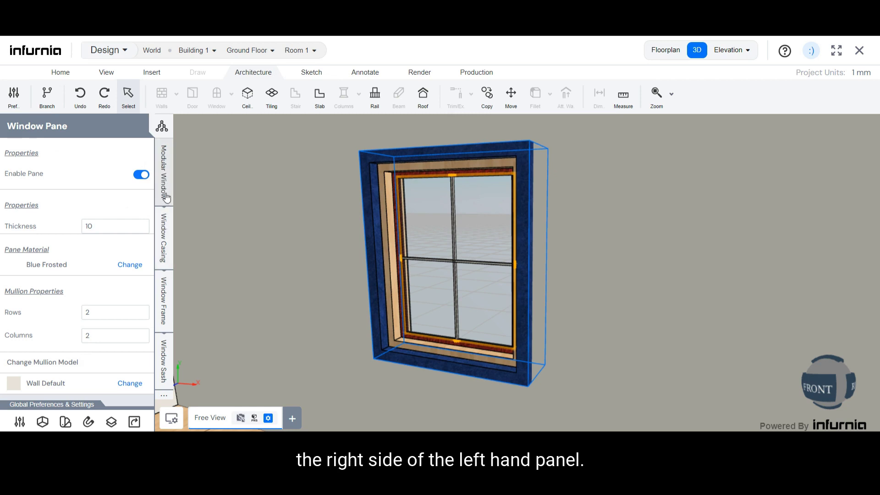
mouse_move(165, 308)
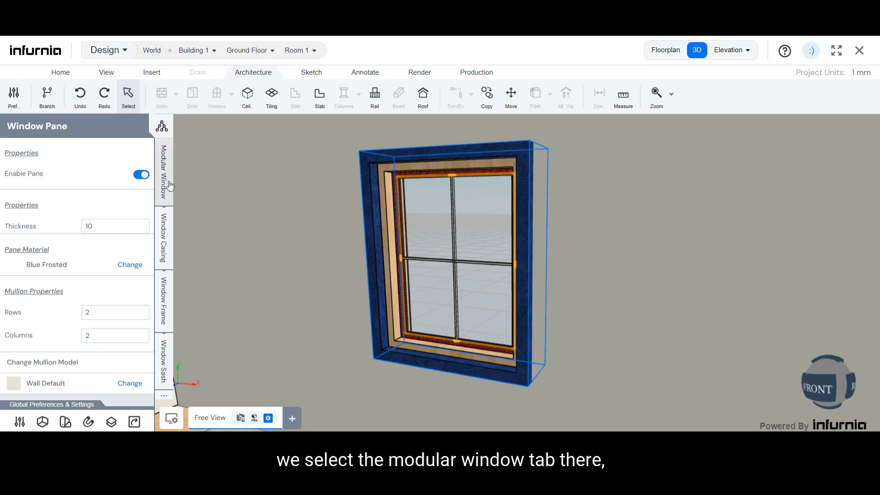
- Set the modular window to W 2000, Height 2000 and Elevation 500
click(163, 174)
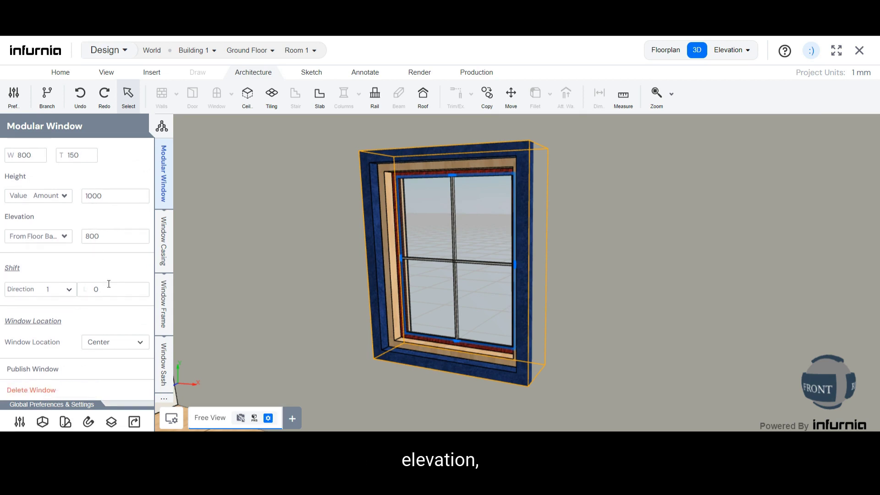
mouse_move(118, 353)
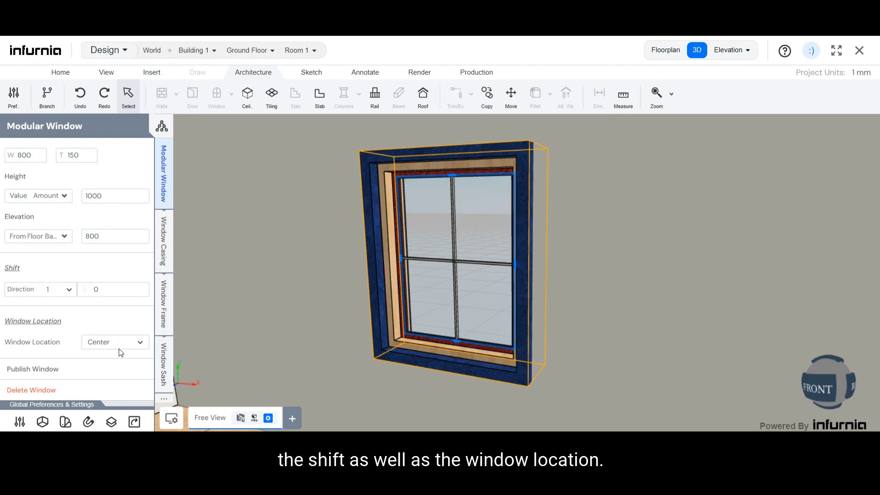
mouse_move(110, 339)
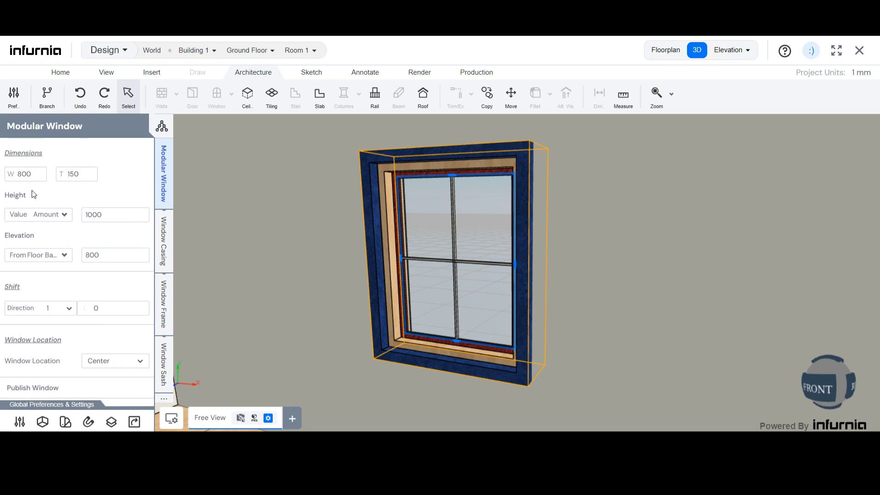
click(25, 174)
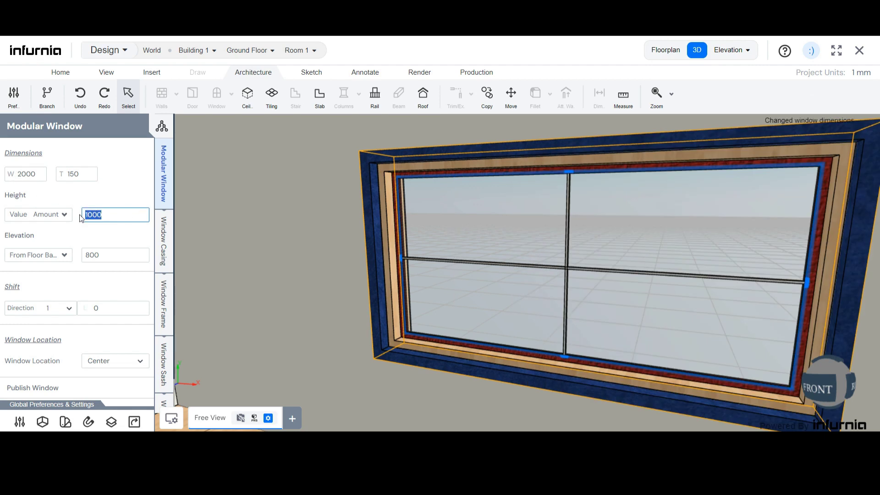
text(2000)
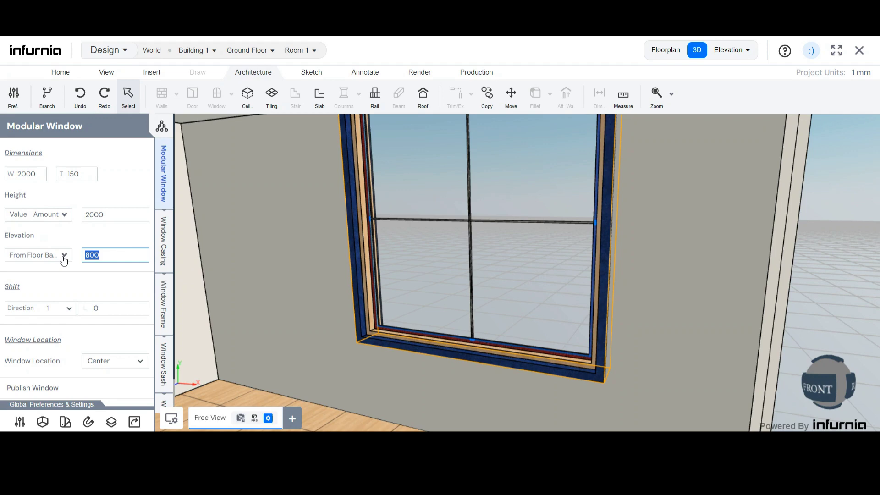
text(500)
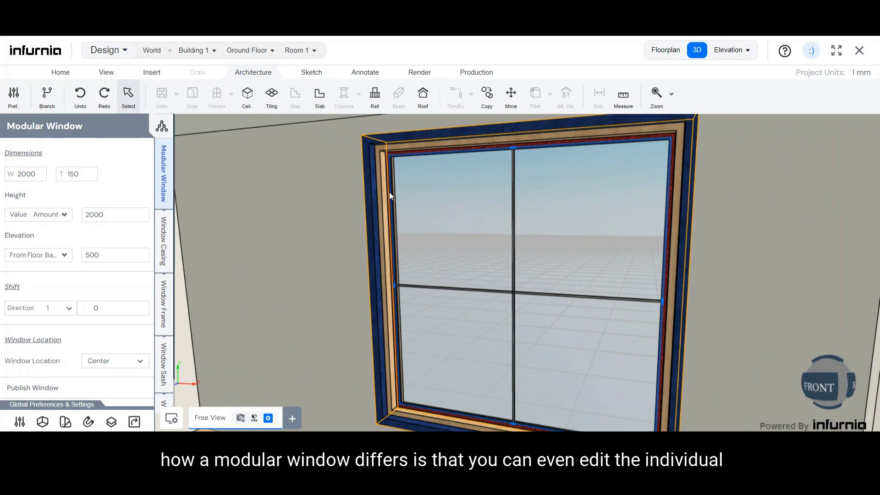
mouse_move(348, 215)
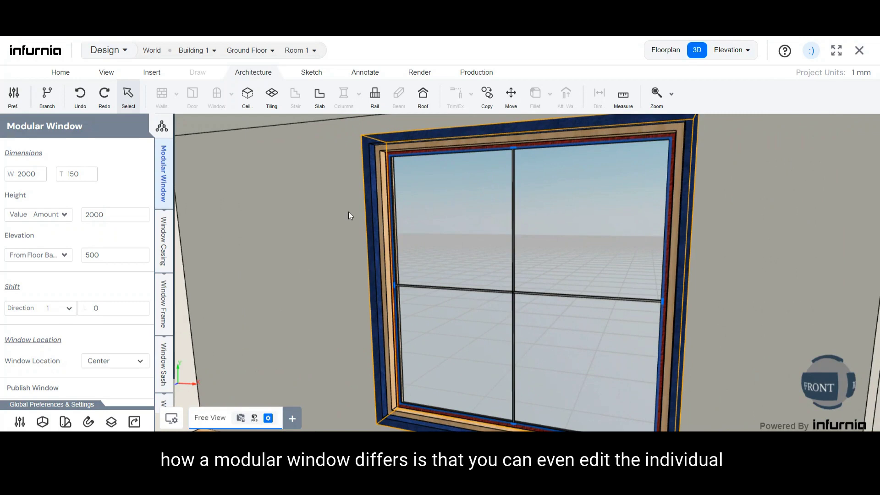
mouse_move(377, 175)
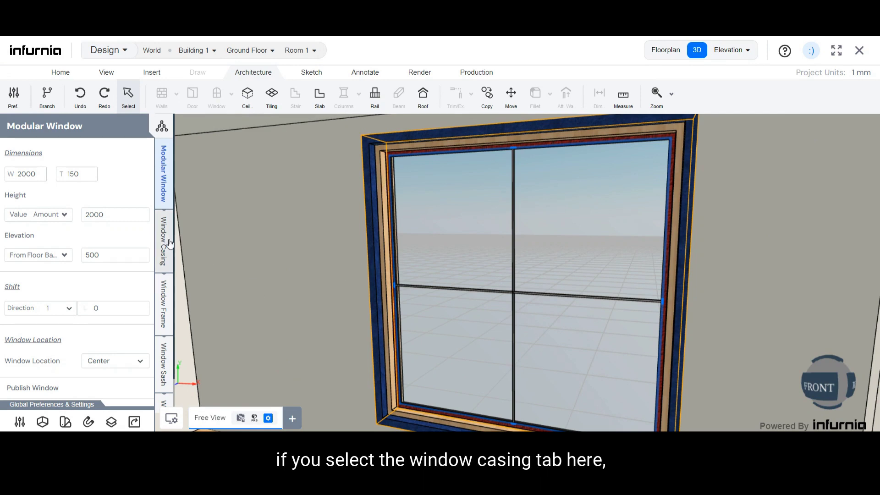
- Toggle the window casing and interior casing off and back on
click(163, 242)
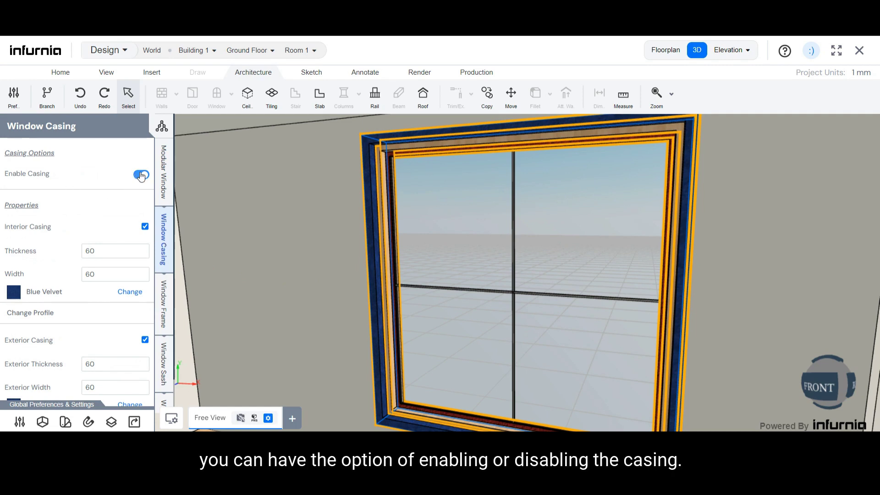
click(141, 175)
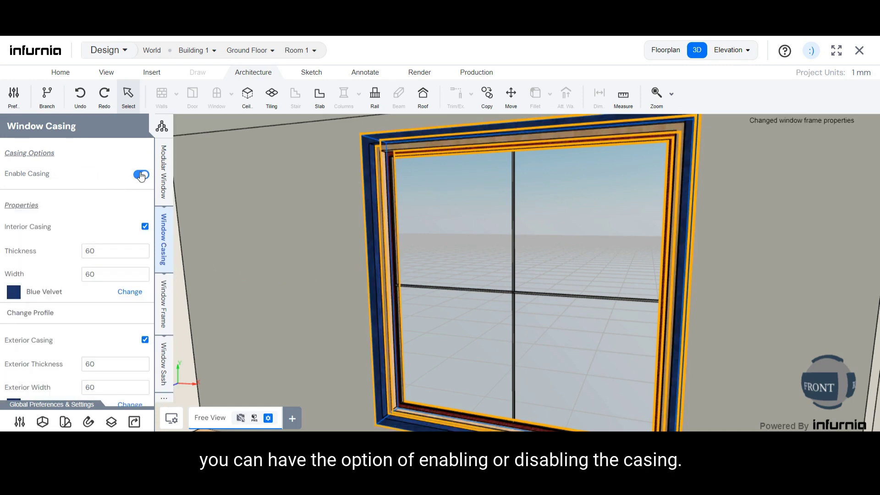
click(140, 175)
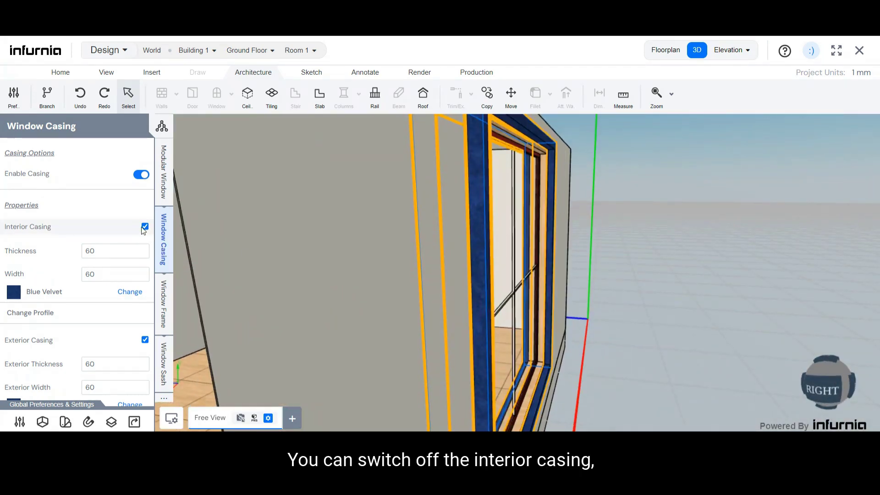
click(144, 226)
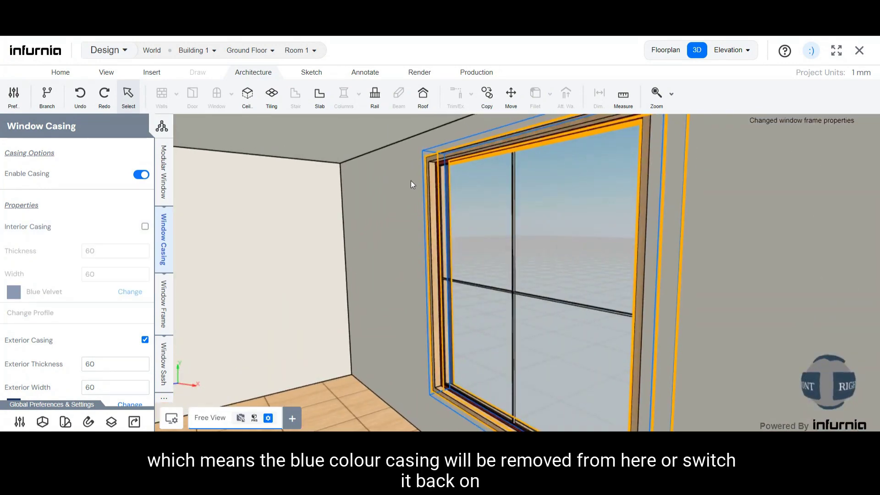
click(145, 225)
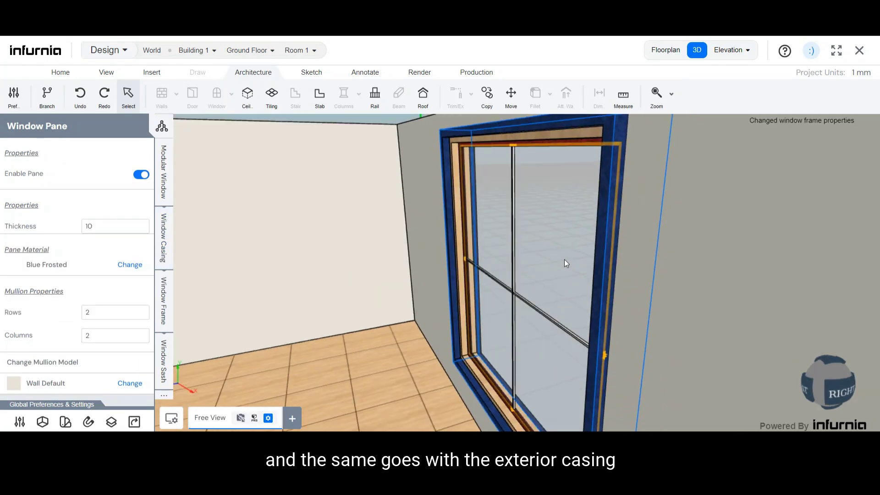
- Toggle the exterior casing off and on, then start changing the casing material
click(163, 238)
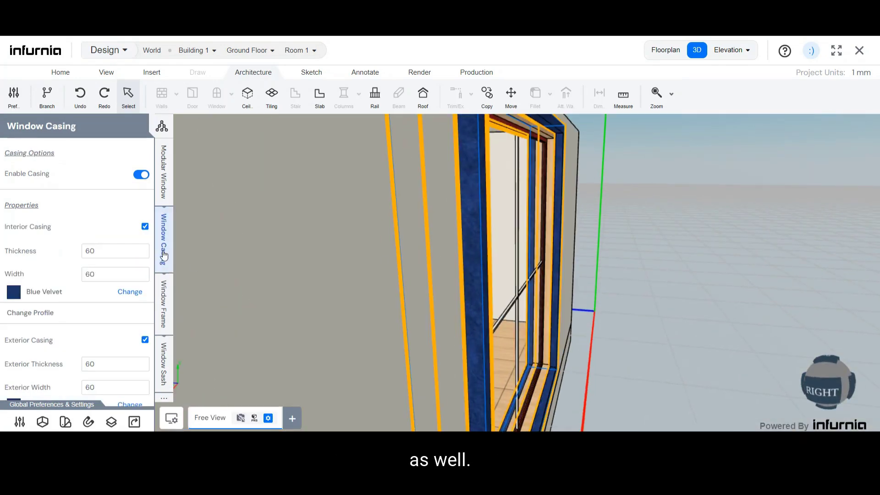
click(144, 340)
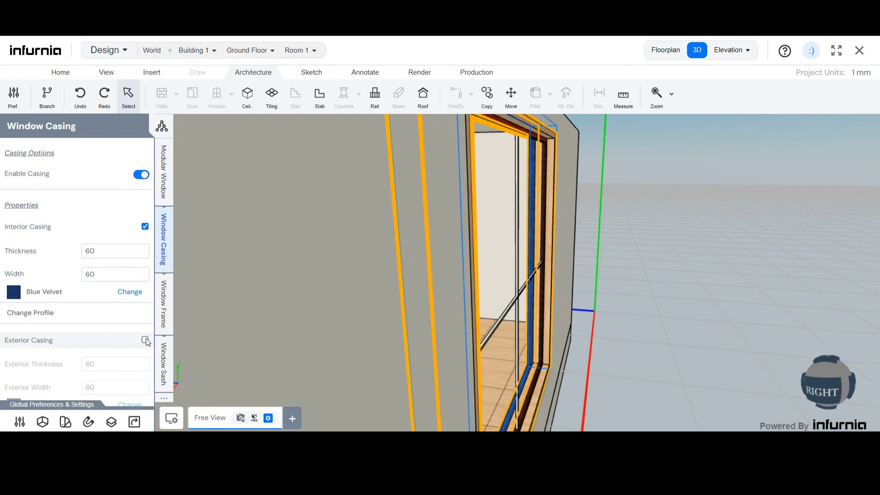
click(145, 340)
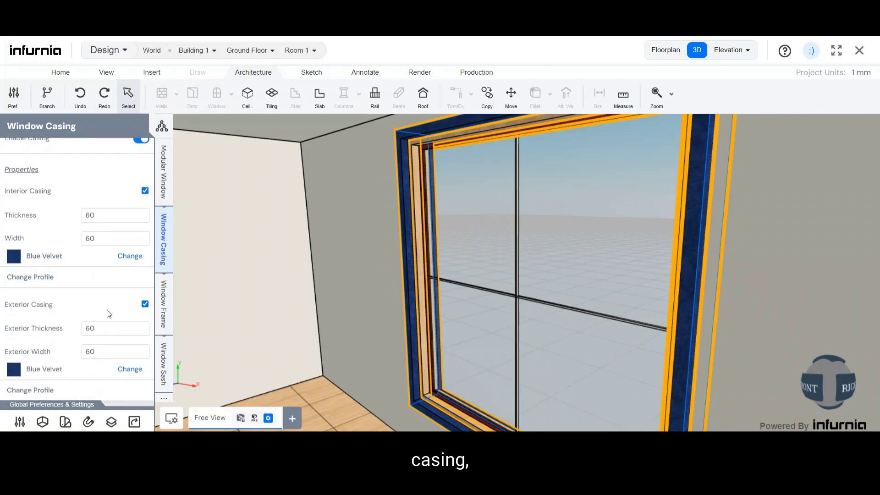
mouse_move(44, 255)
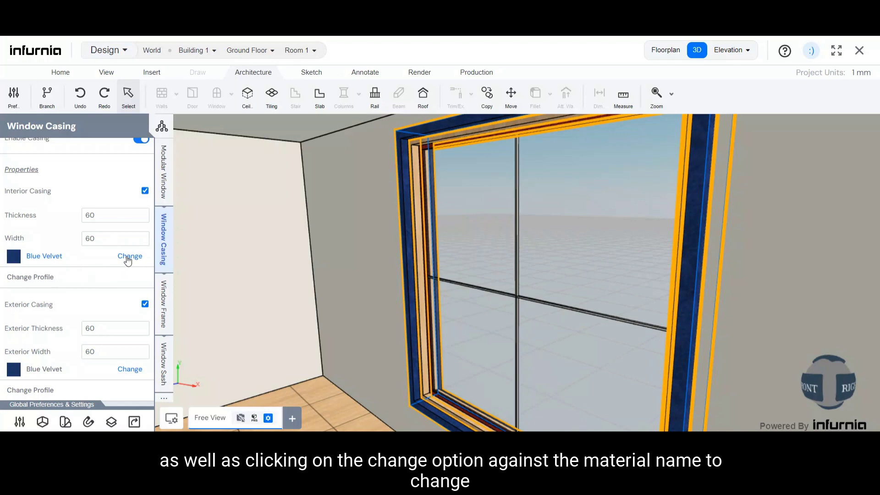
click(129, 256)
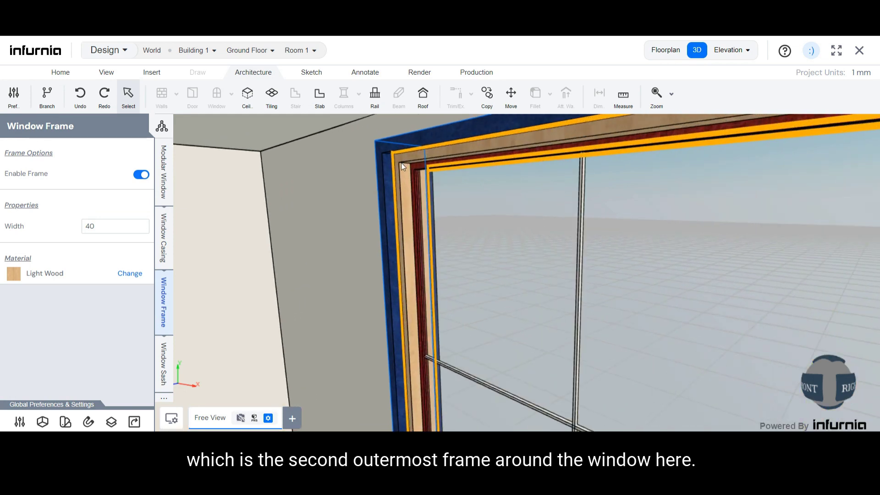
- Re-enable the window frame after toggling it, and set its width to 60
click(140, 175)
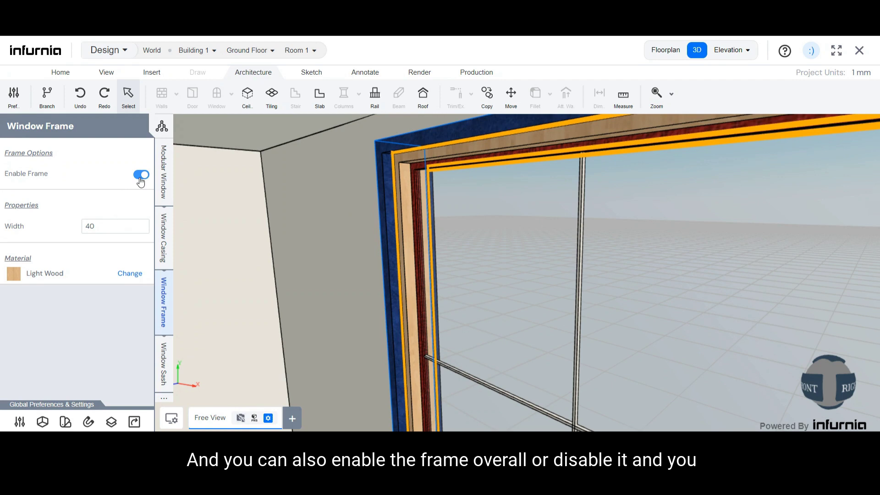
click(141, 175)
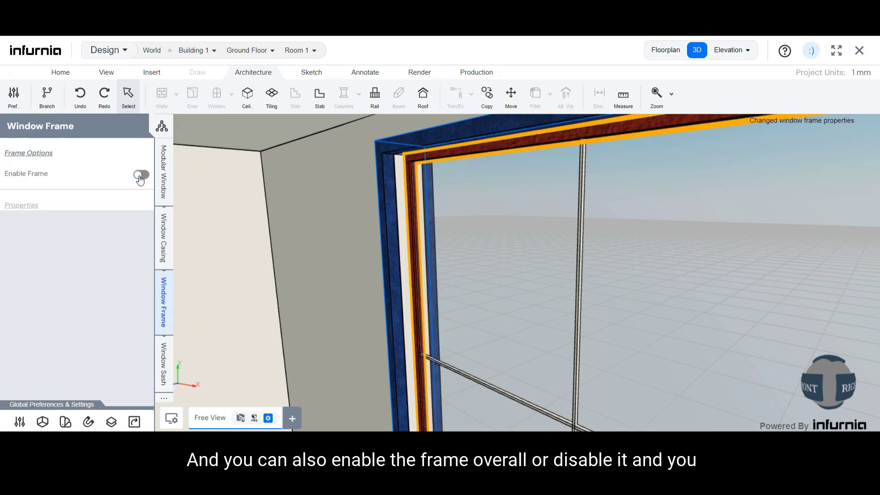
click(141, 175)
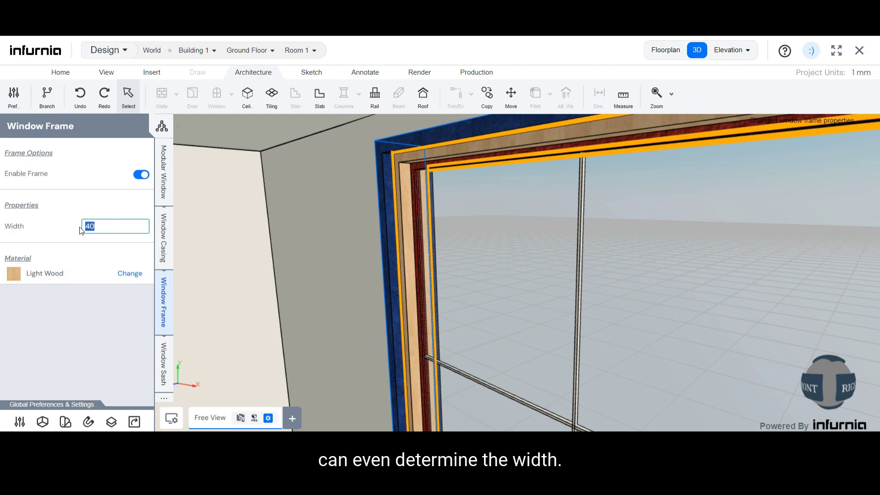
text(60)
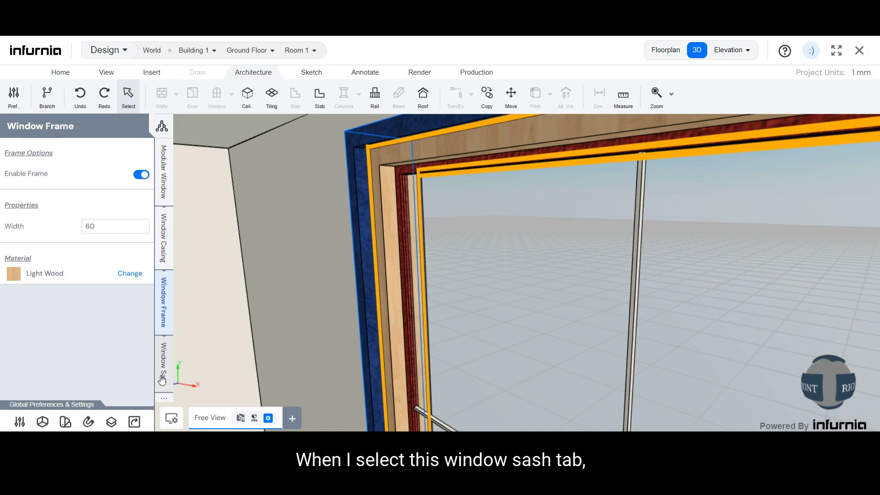
- Set sash thickness and width to 50 and swap its material for American Lawnut
click(163, 362)
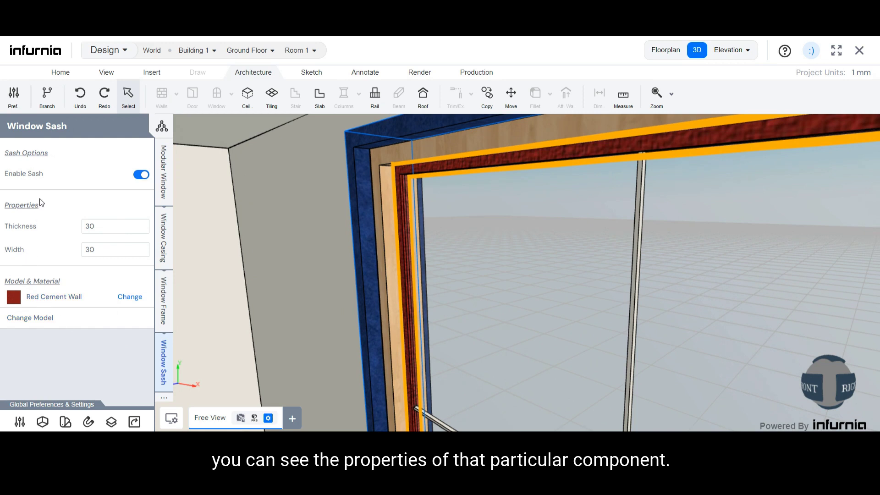
click(142, 174)
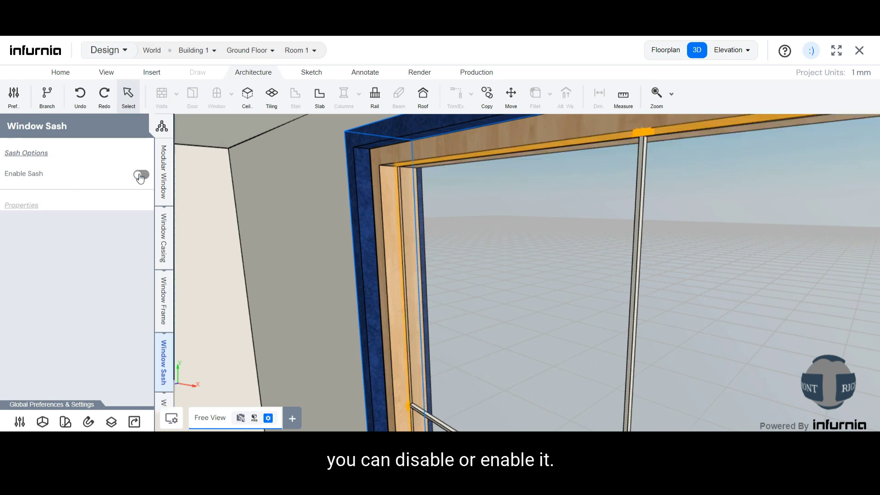
click(140, 174)
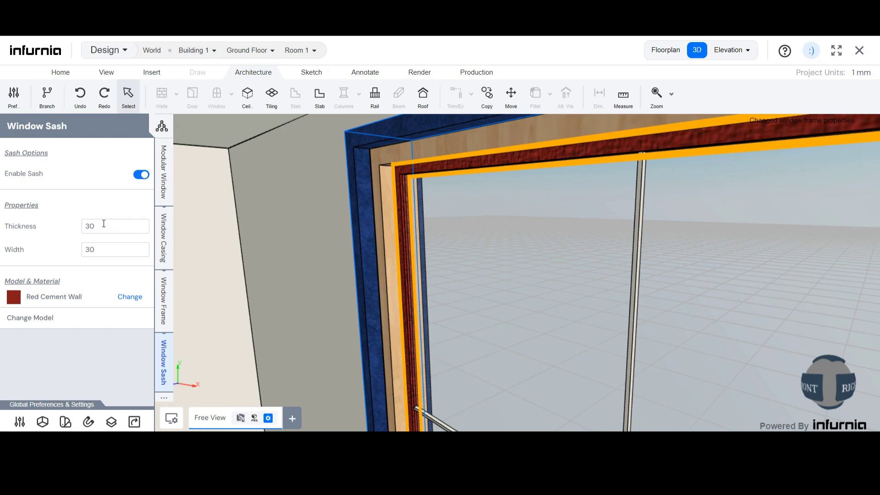
click(115, 225)
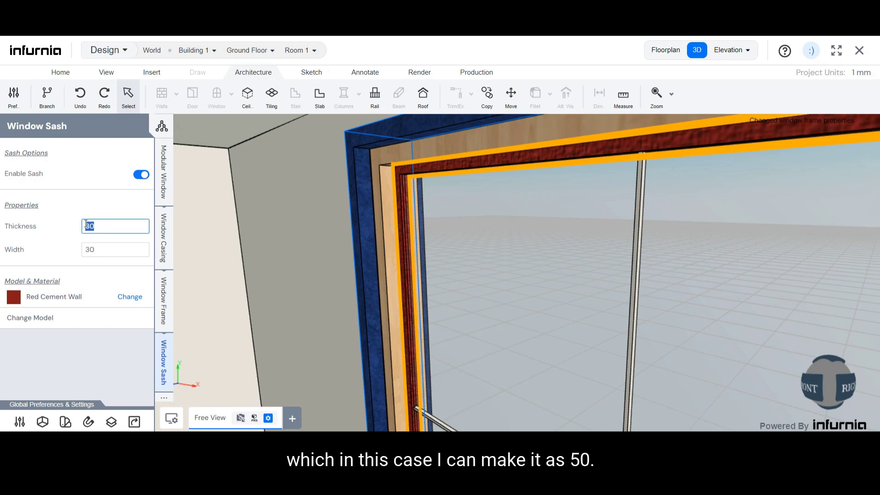
text(50)
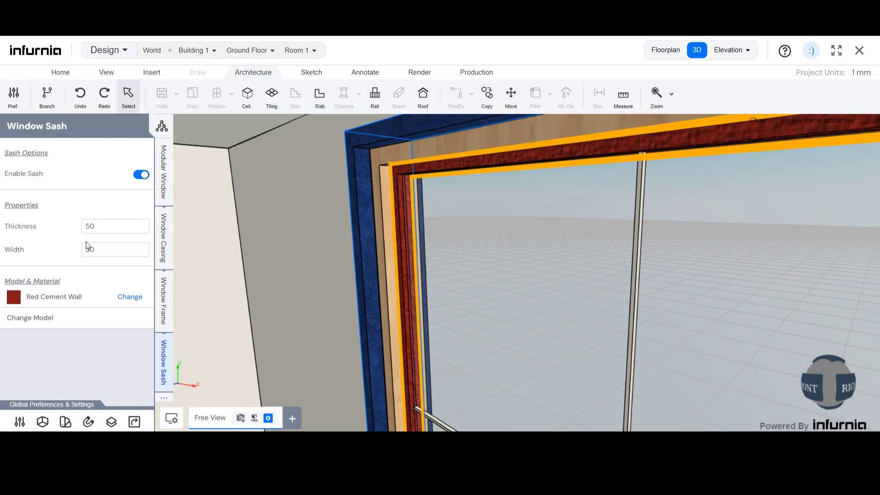
click(115, 249)
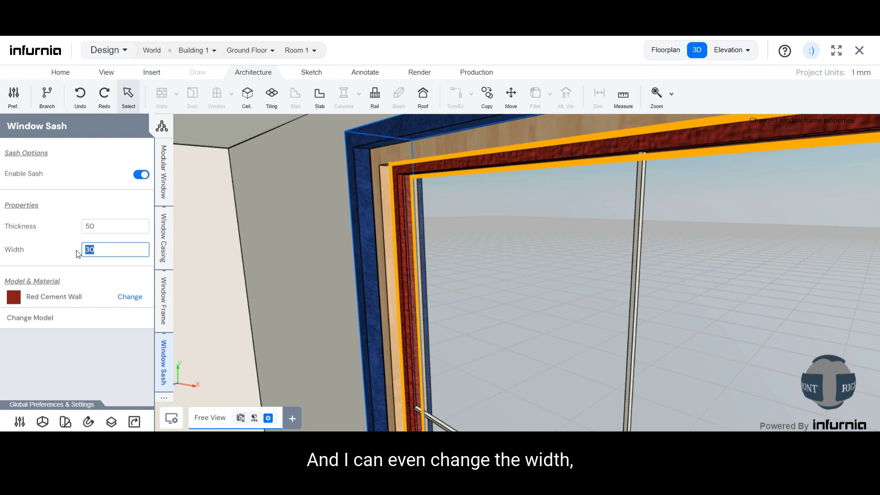
text(50)
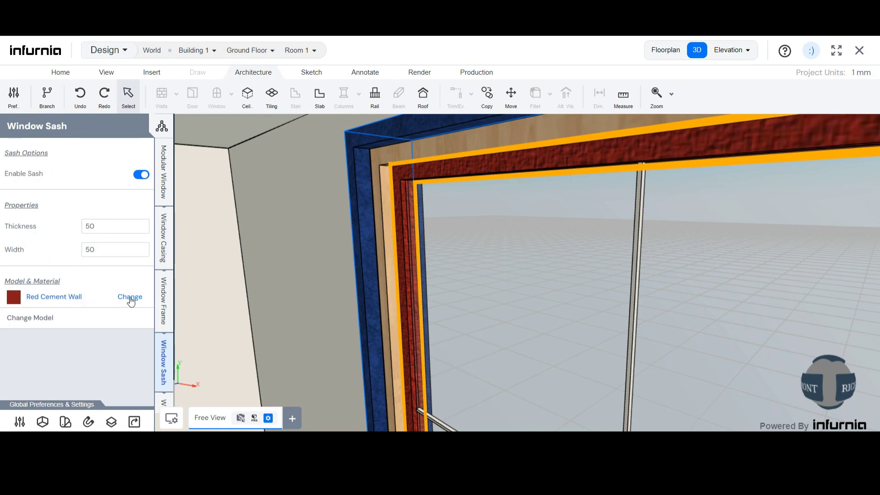
click(129, 296)
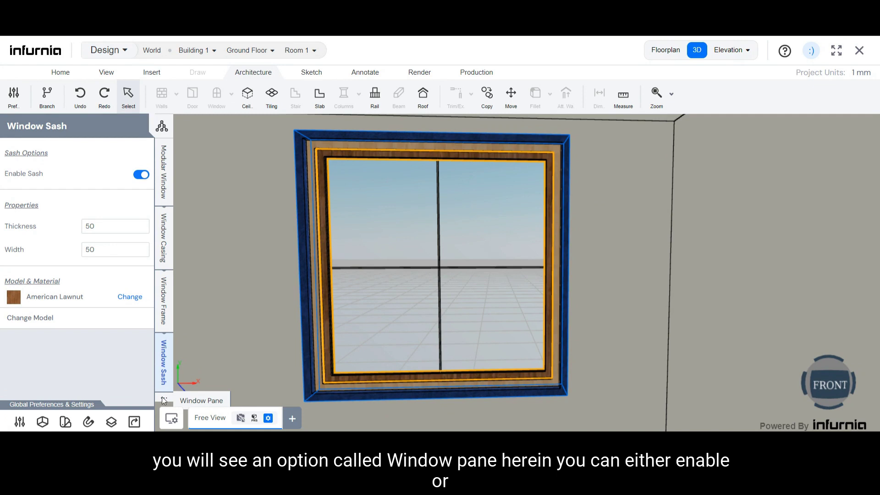
- Raise the pane thickness to 20 and pick Blue Frosted glass as its material
click(163, 362)
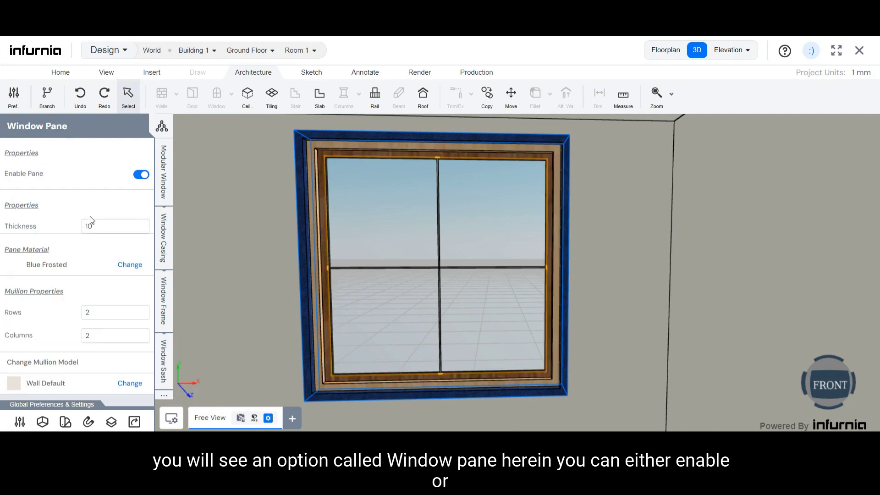
click(140, 174)
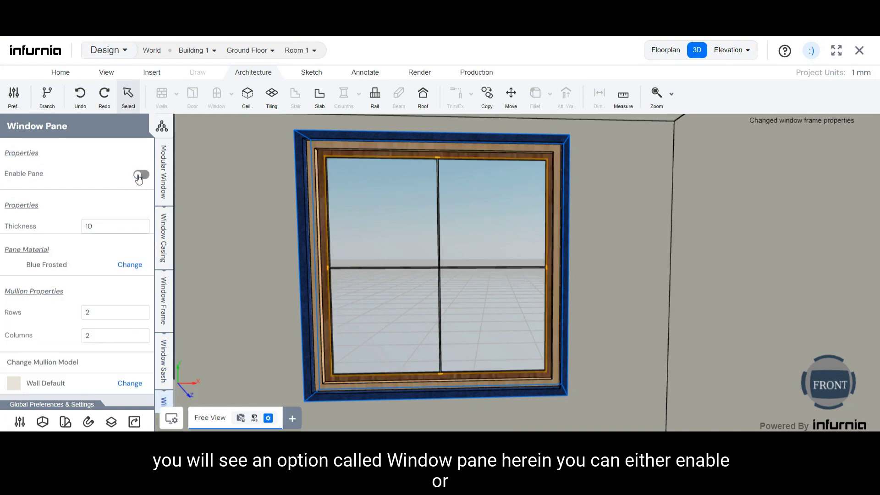
click(141, 175)
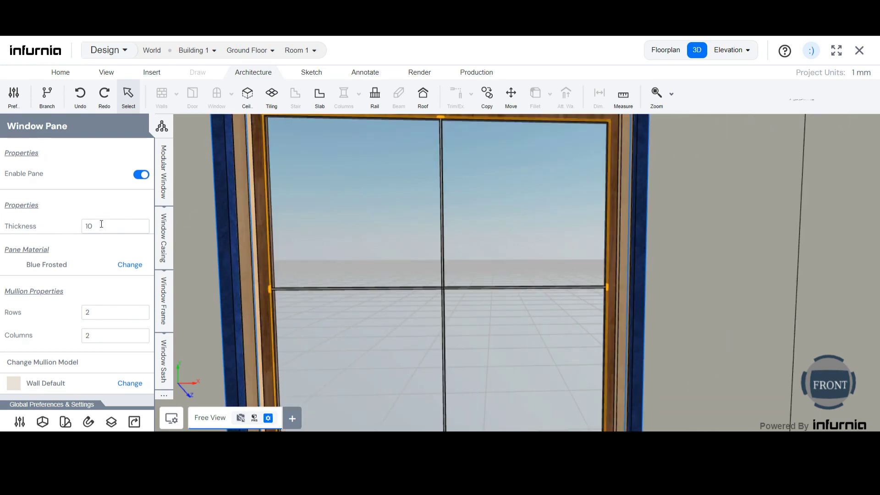
click(115, 226)
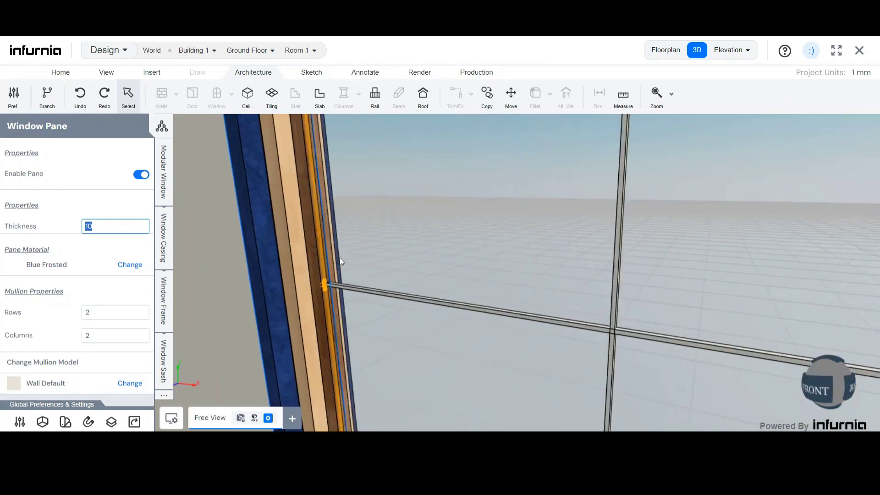
text(2)
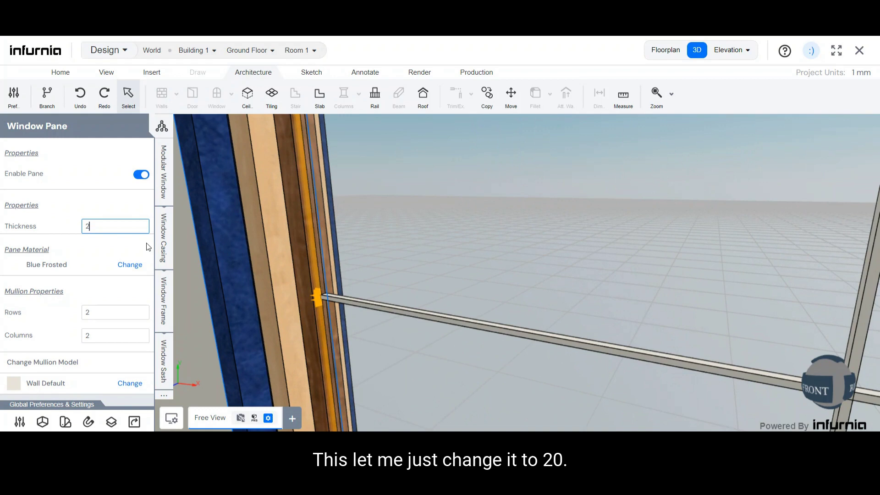
text(0)
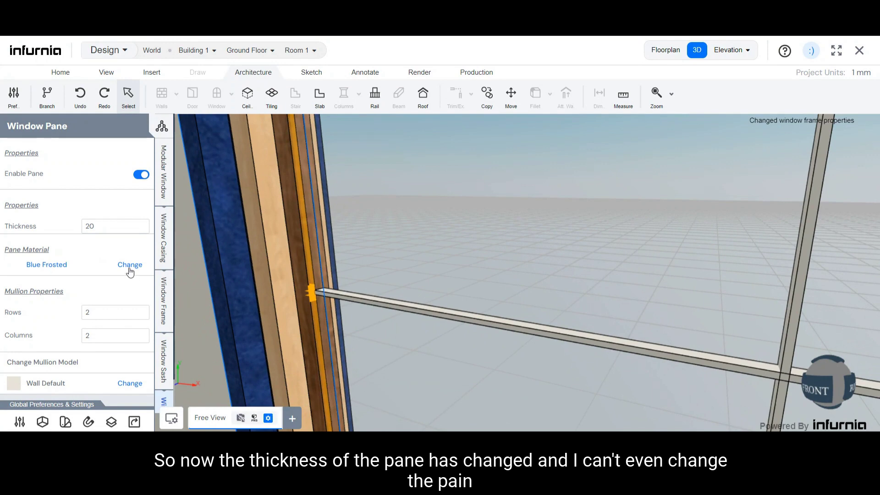
click(129, 264)
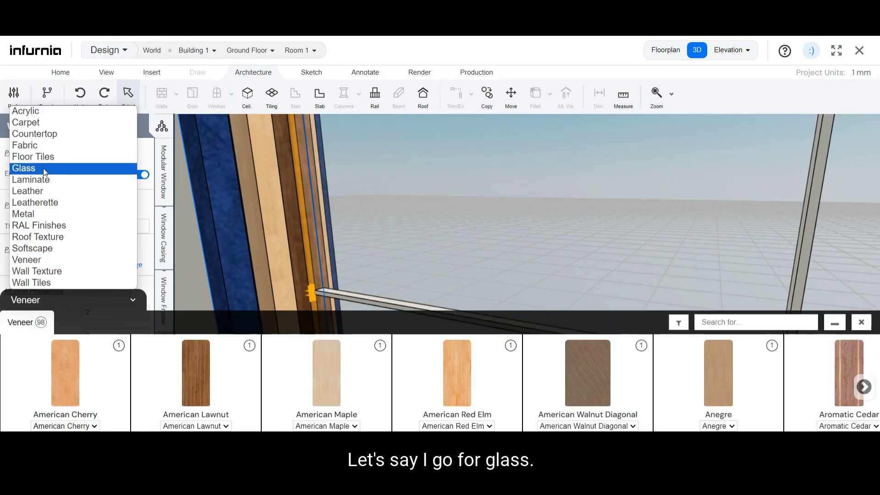
click(24, 168)
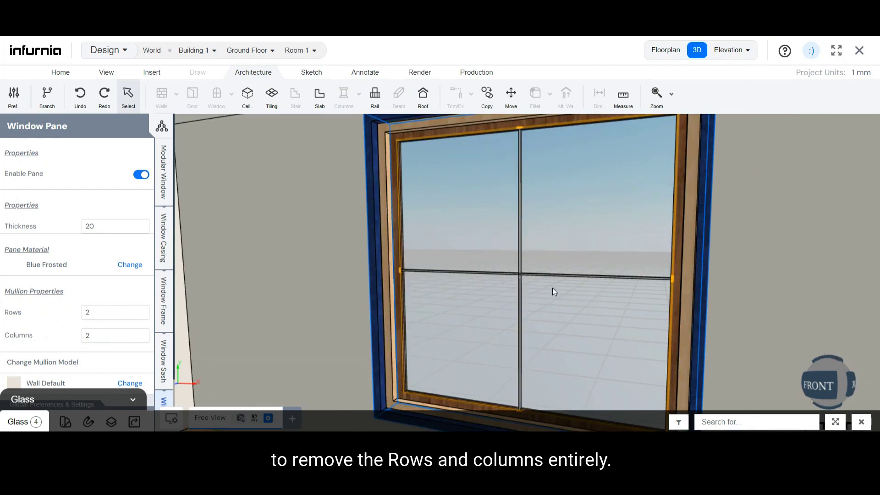
- Set the mullion rows and columns to 1 to clear the grid
click(115, 313)
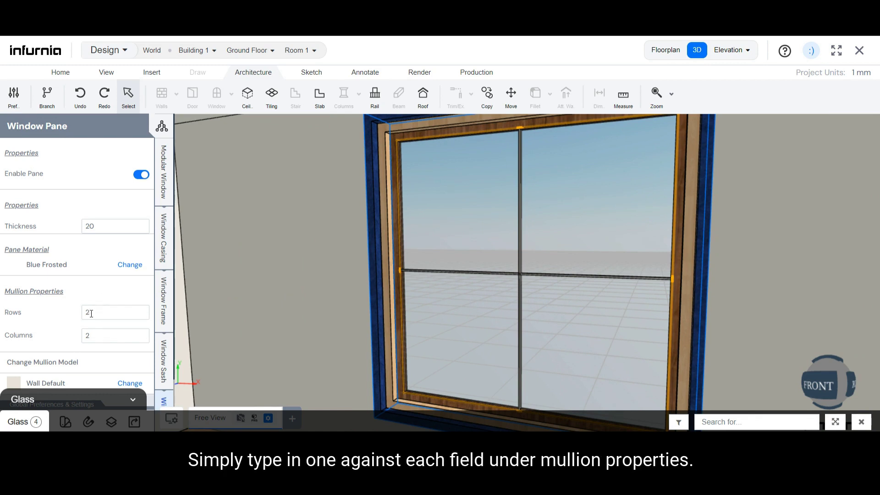
text(1)
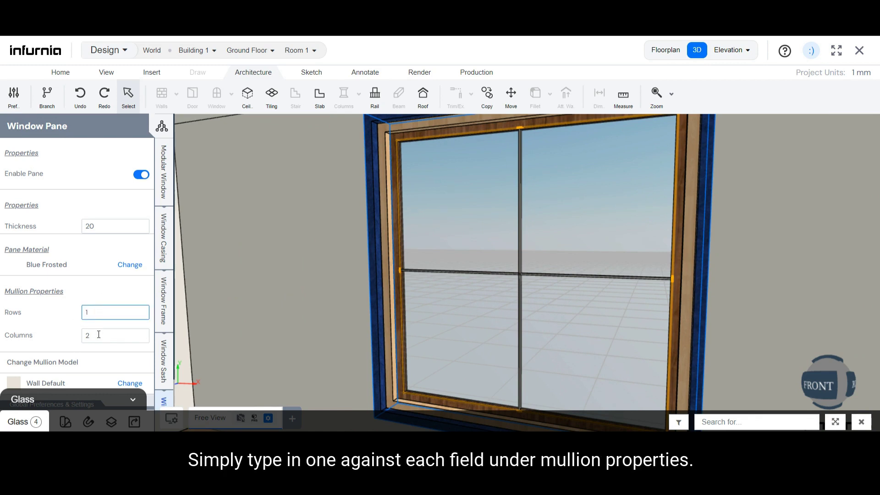
text(1)
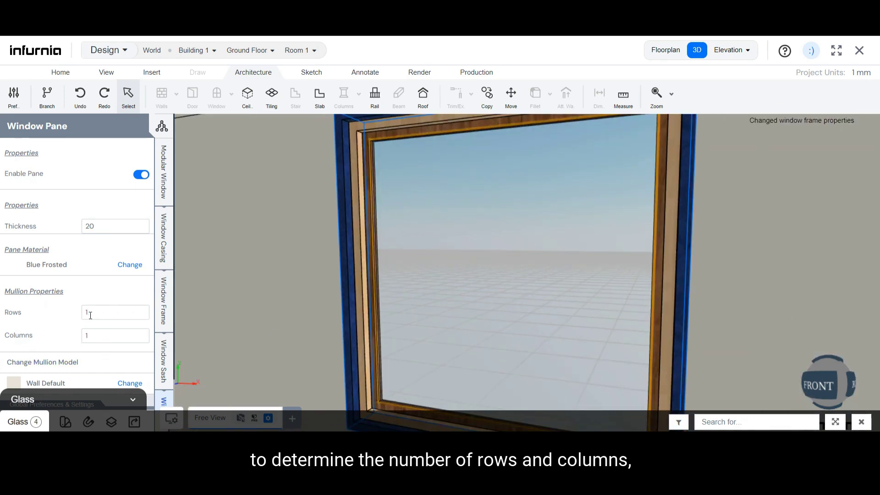
- Set mullion rows to 4 and return to the floor plan
click(115, 312)
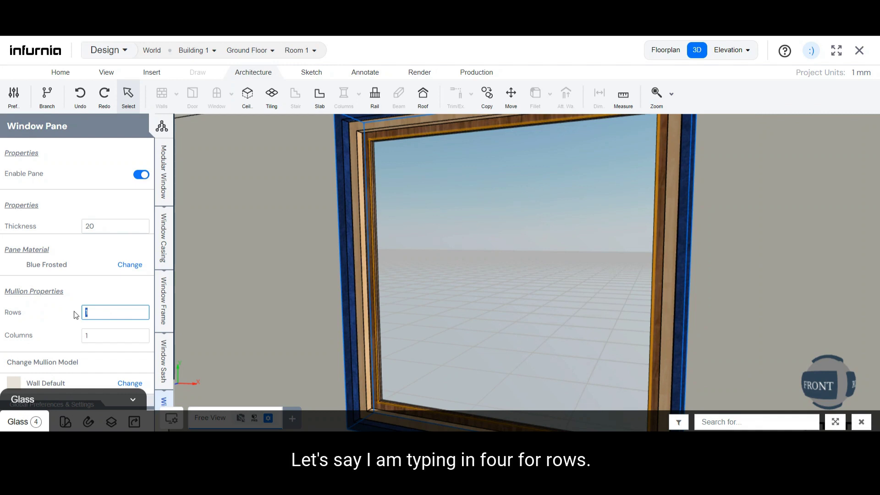
text(4)
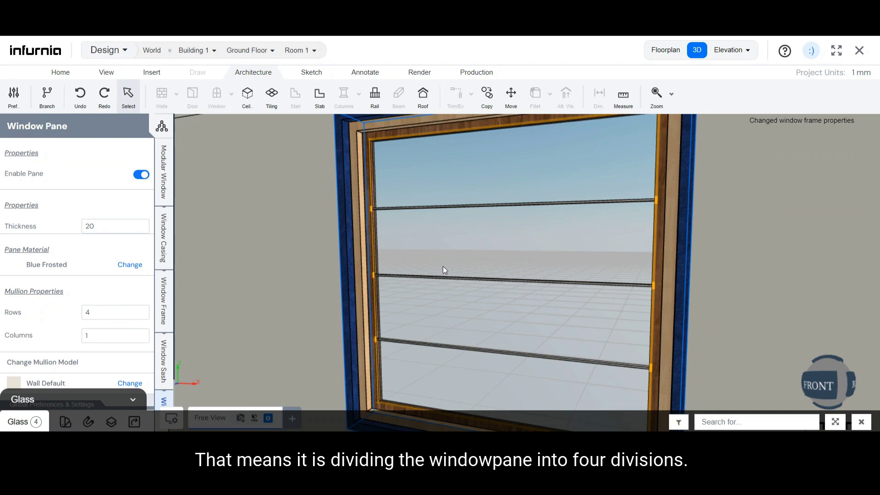
mouse_move(128, 364)
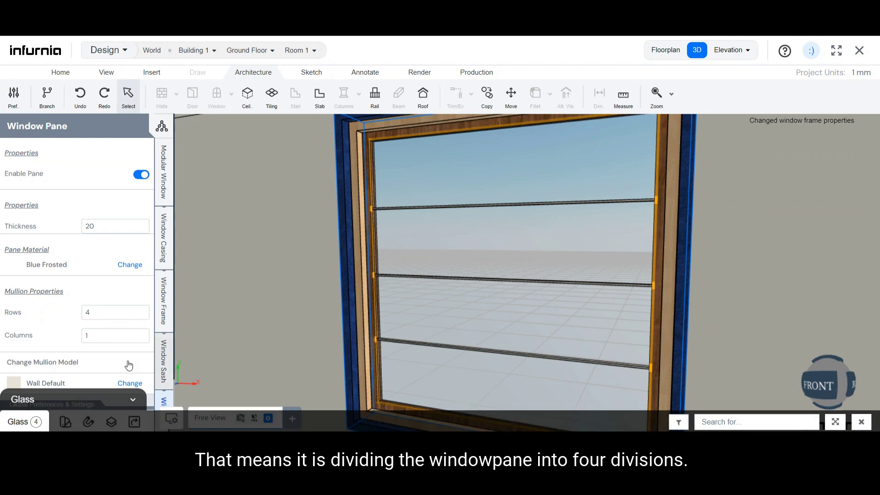
click(115, 335)
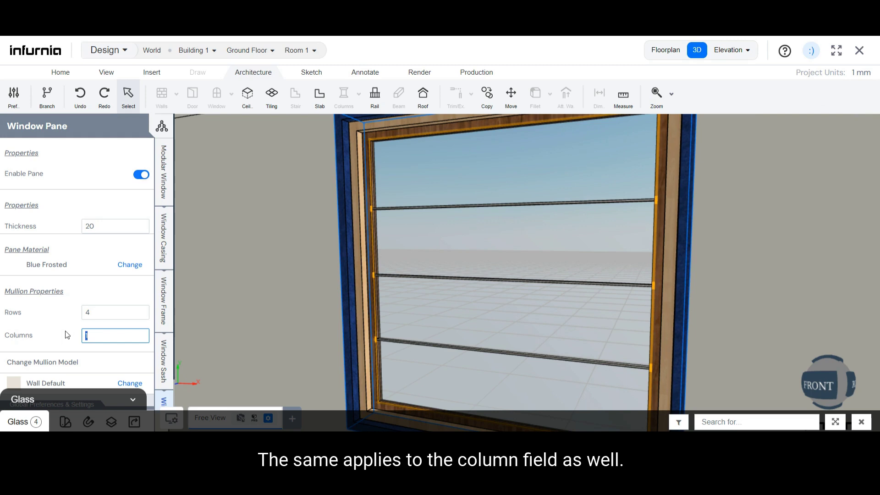
click(665, 49)
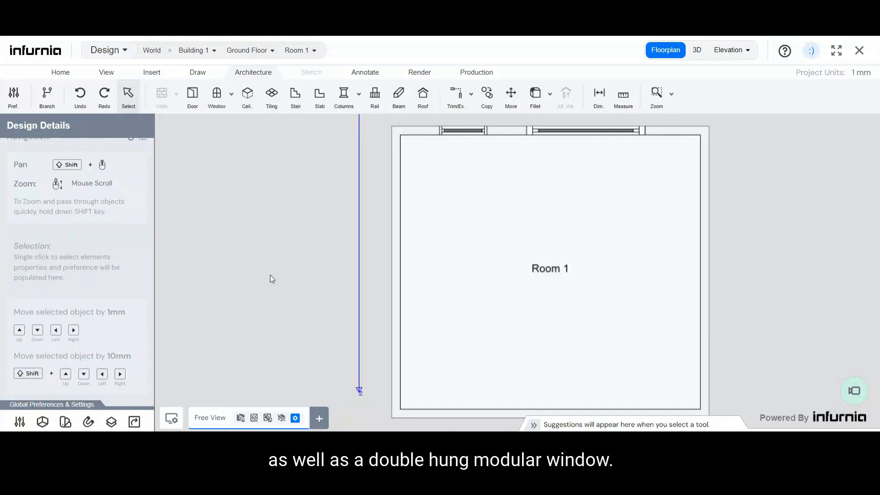
mouse_move(249, 151)
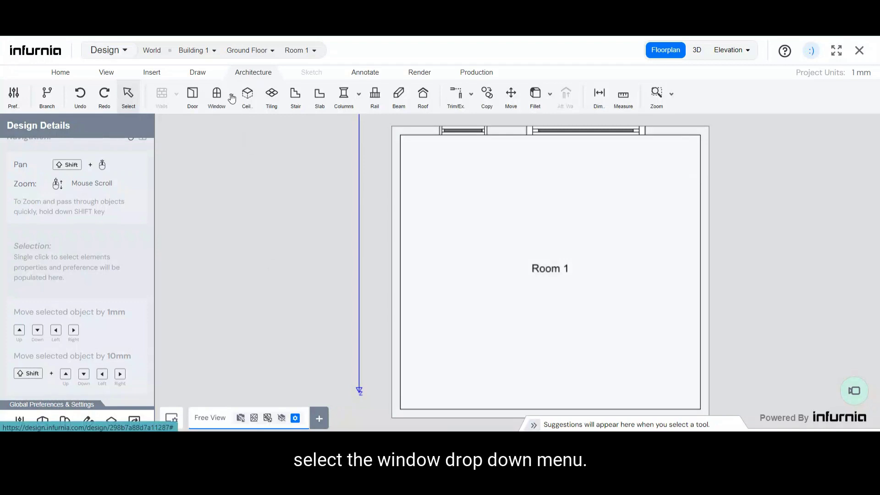
- Place a Double Casement modular window on Room 1's left wall
click(230, 94)
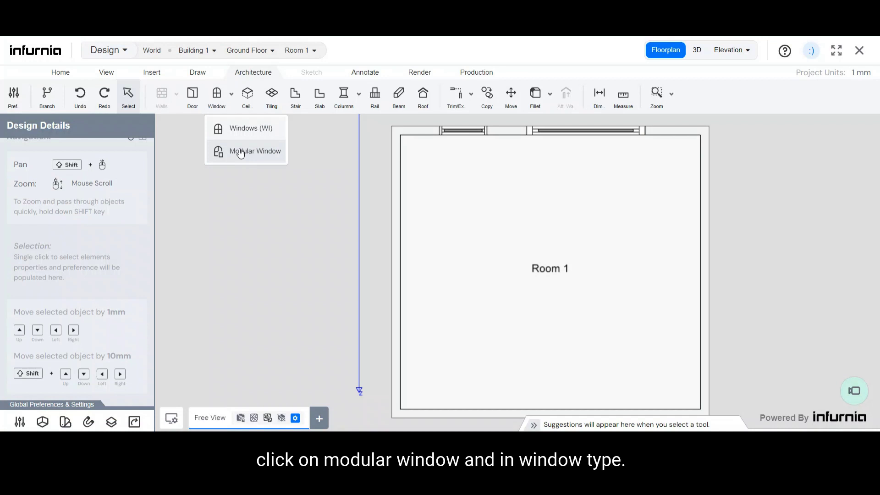
click(254, 151)
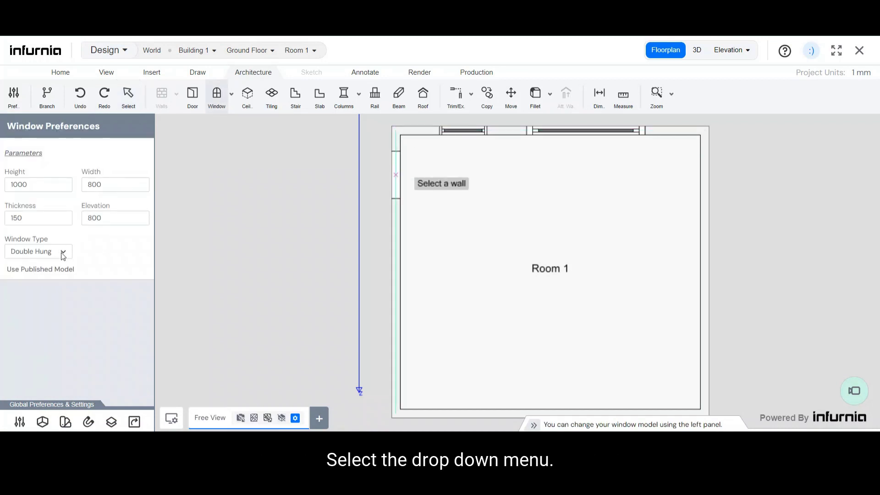
click(37, 251)
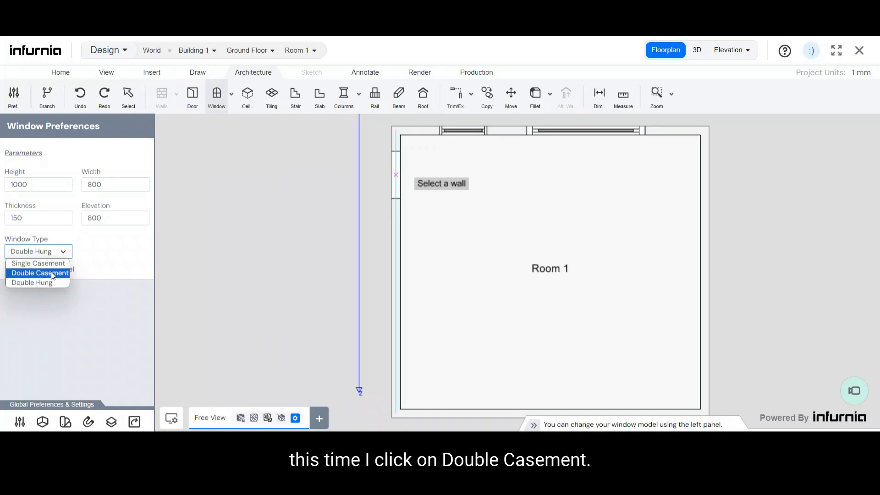
click(40, 273)
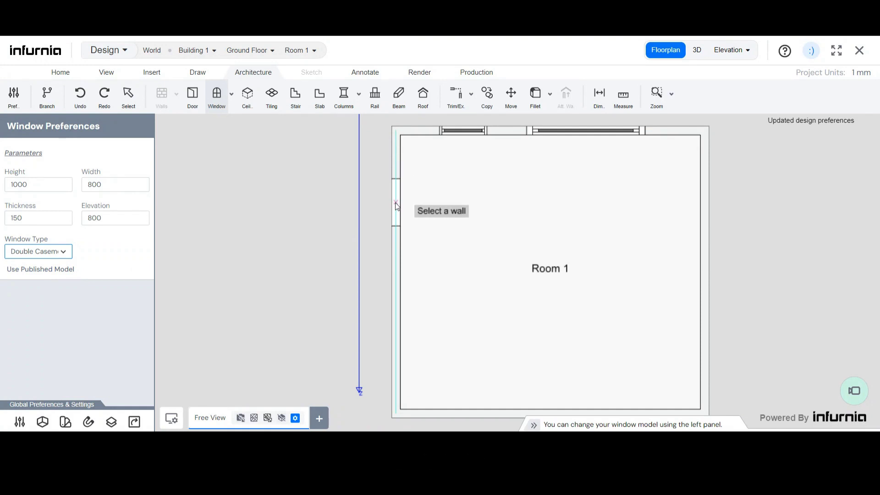
click(395, 202)
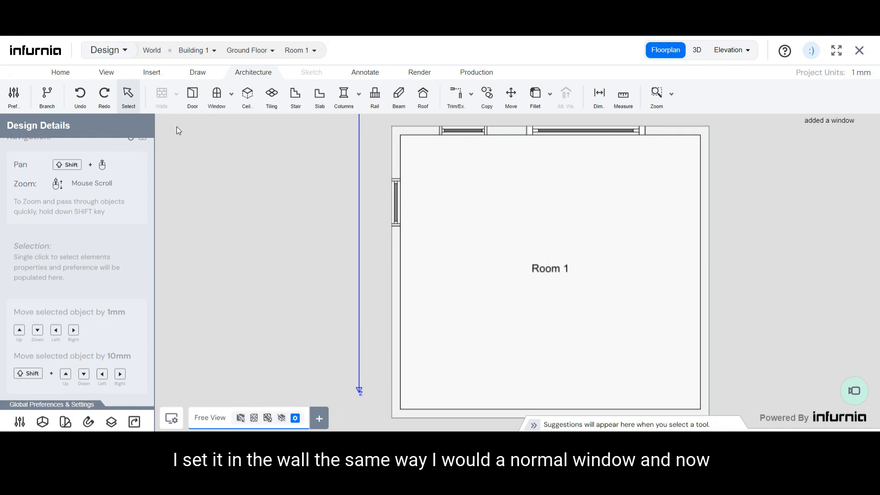
- In 3D view, select the double casement window to show its Blue Velvet casing properties
click(697, 50)
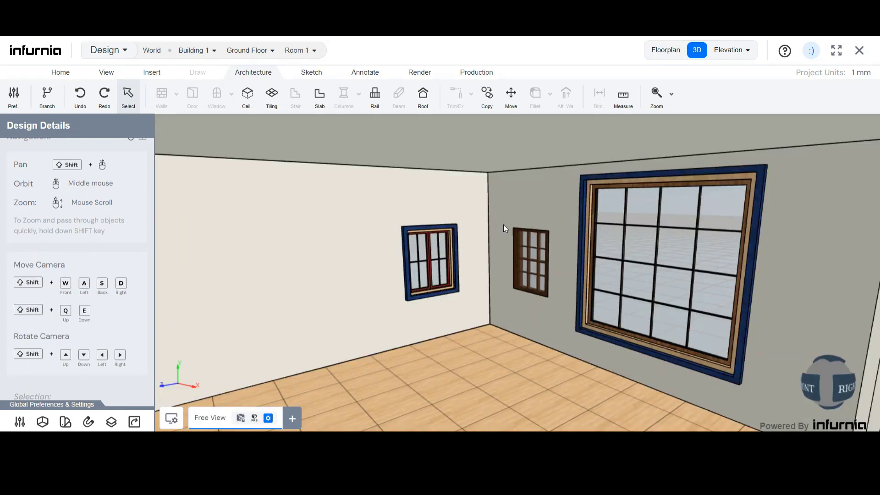
scroll(up, 3)
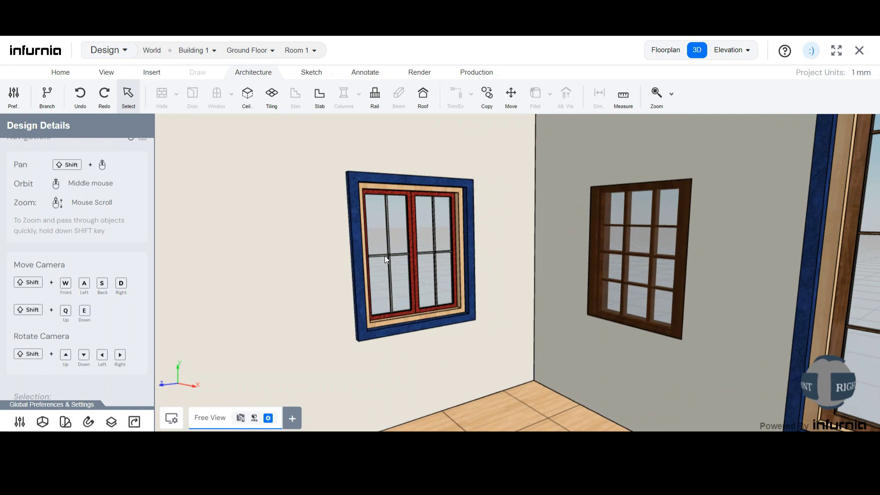
click(398, 258)
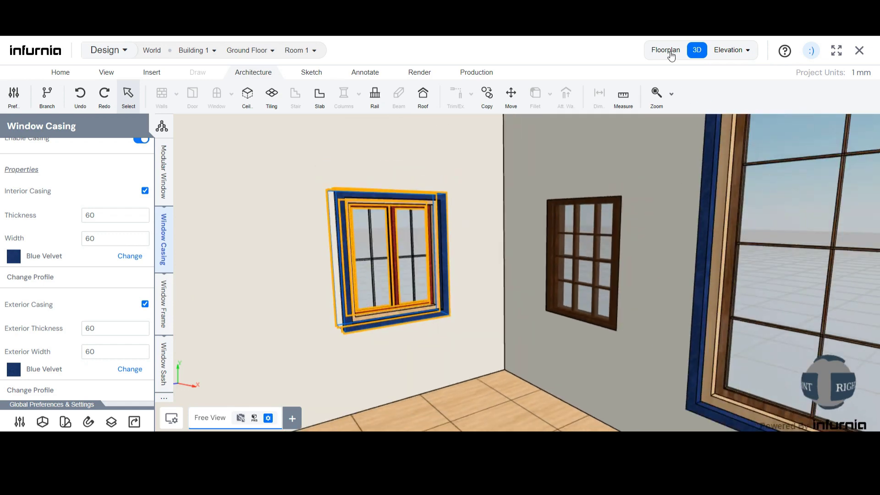
- Back in the floor plan, start a Modular Window with Window Type set to Double Hung
click(664, 50)
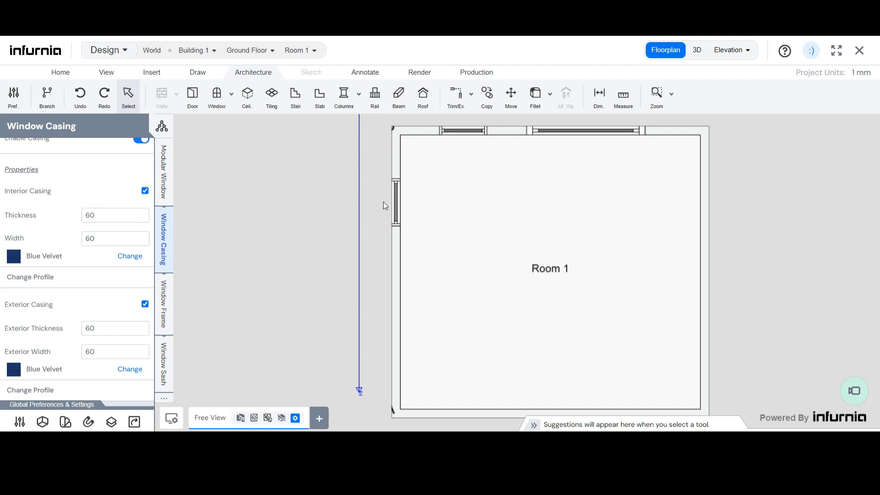
mouse_move(245, 132)
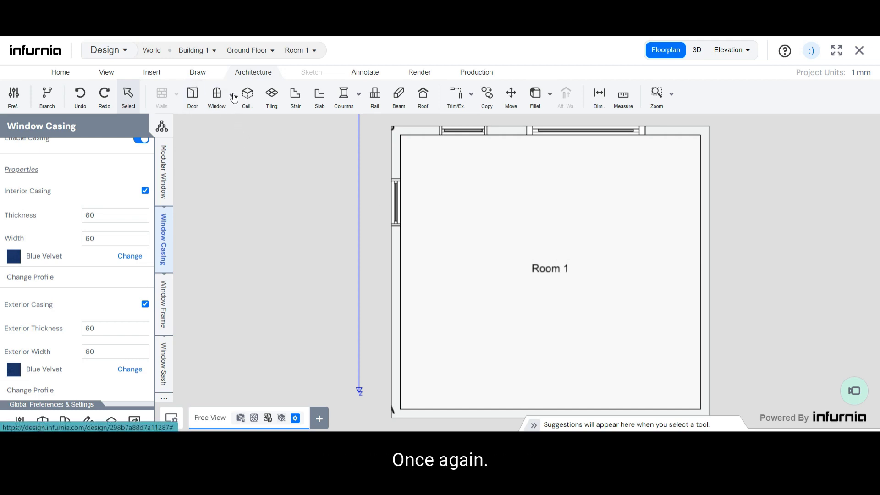
click(216, 93)
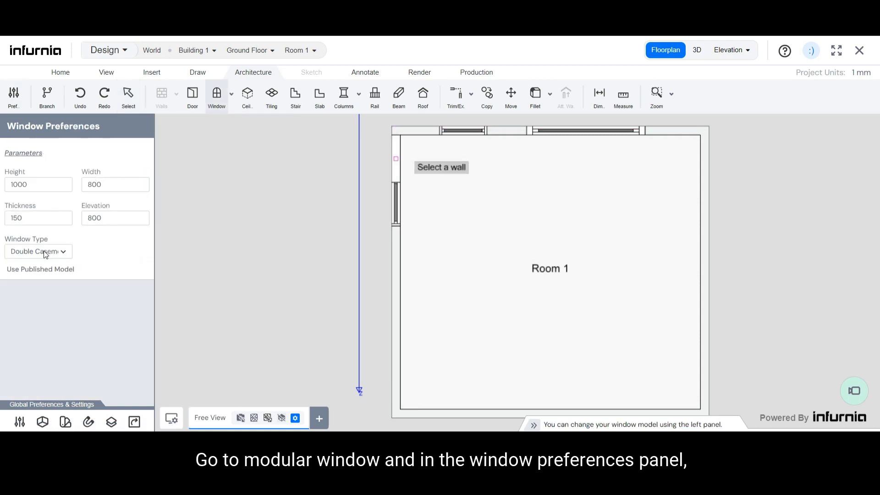
click(37, 251)
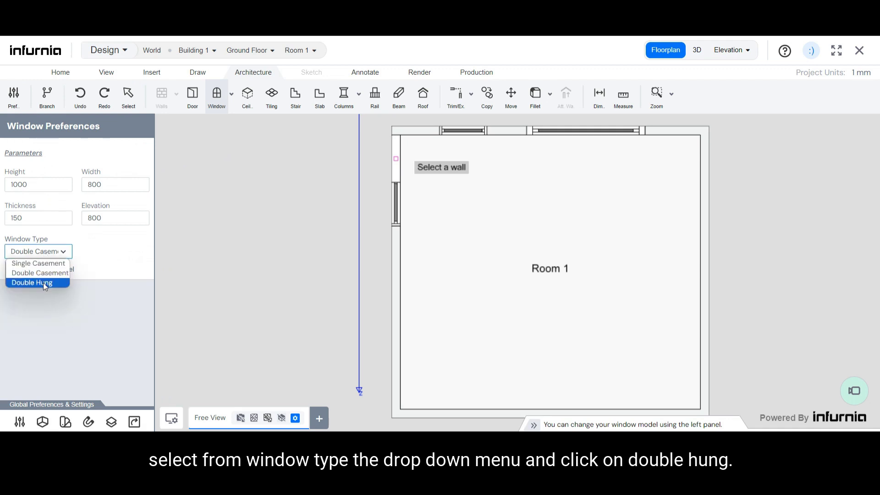
click(32, 282)
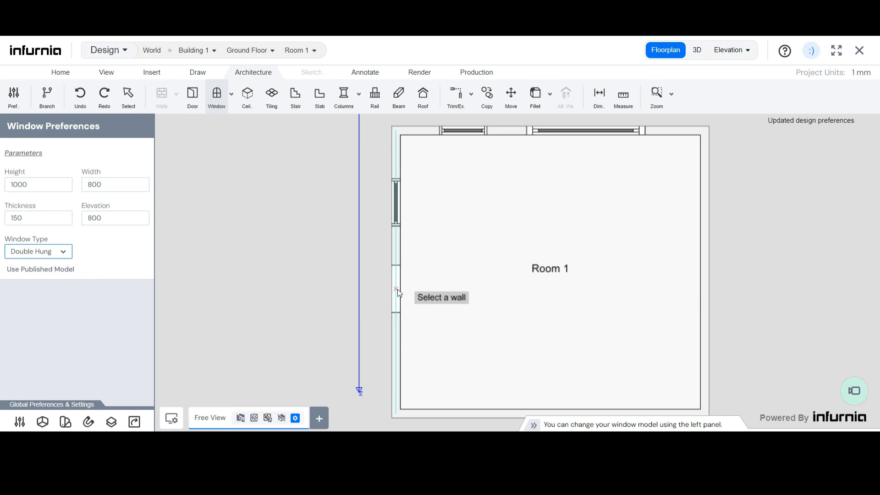